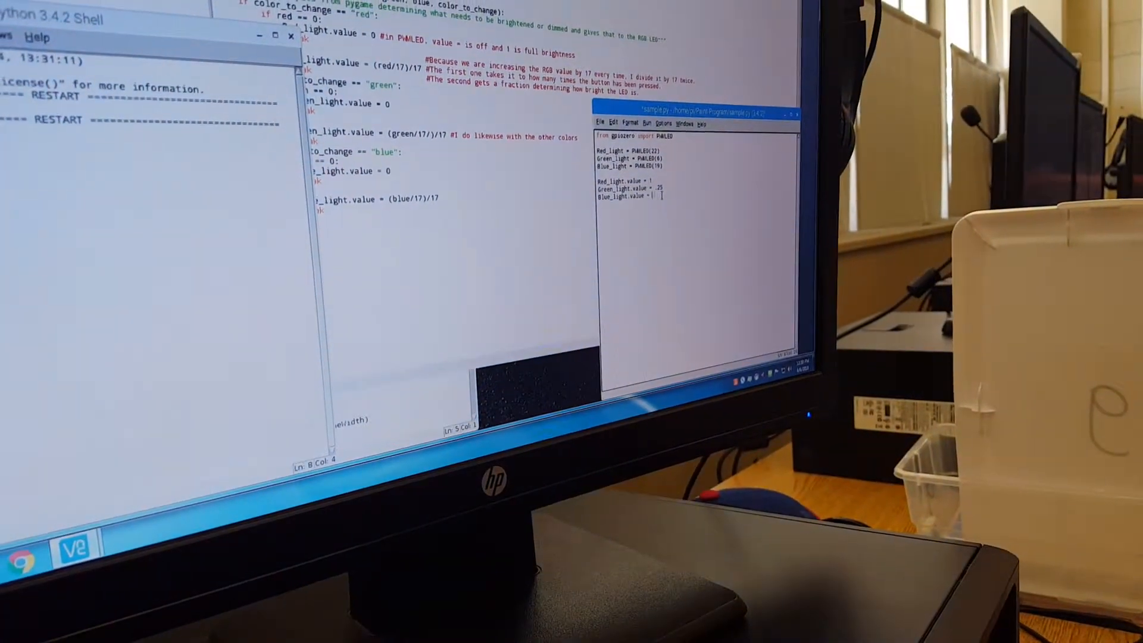
Bring the paint program editor forward and scroll from checkKeys down to main() and its event loop
{"action": "left_click", "coordinate": [665, 133]}
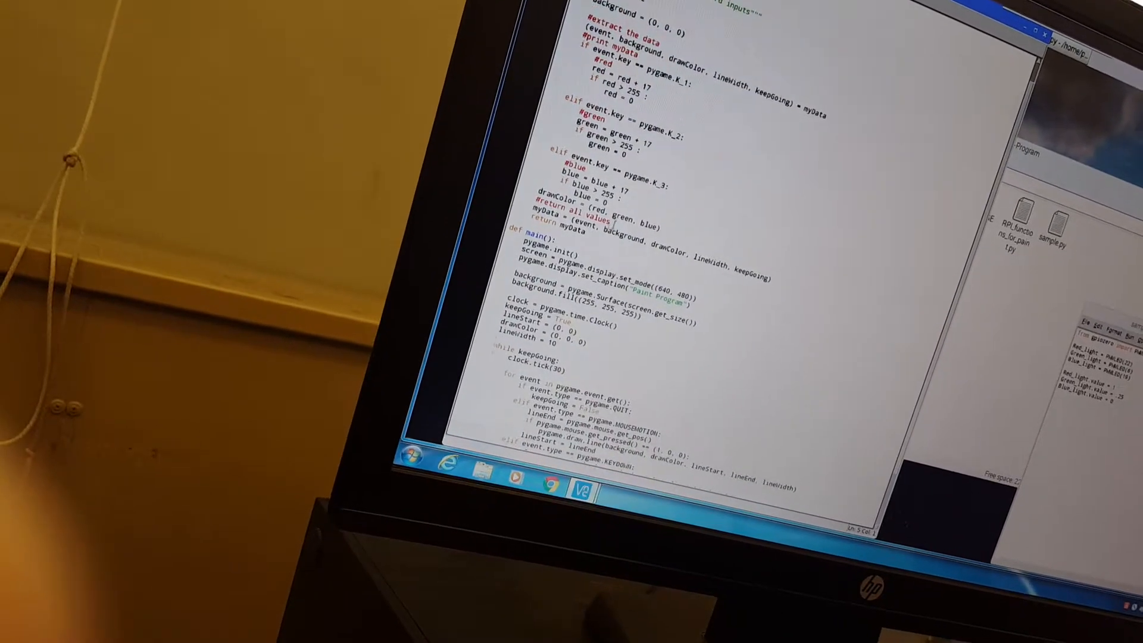
{"action": "scroll", "scroll_direction": "down", "scroll_amount": 3}
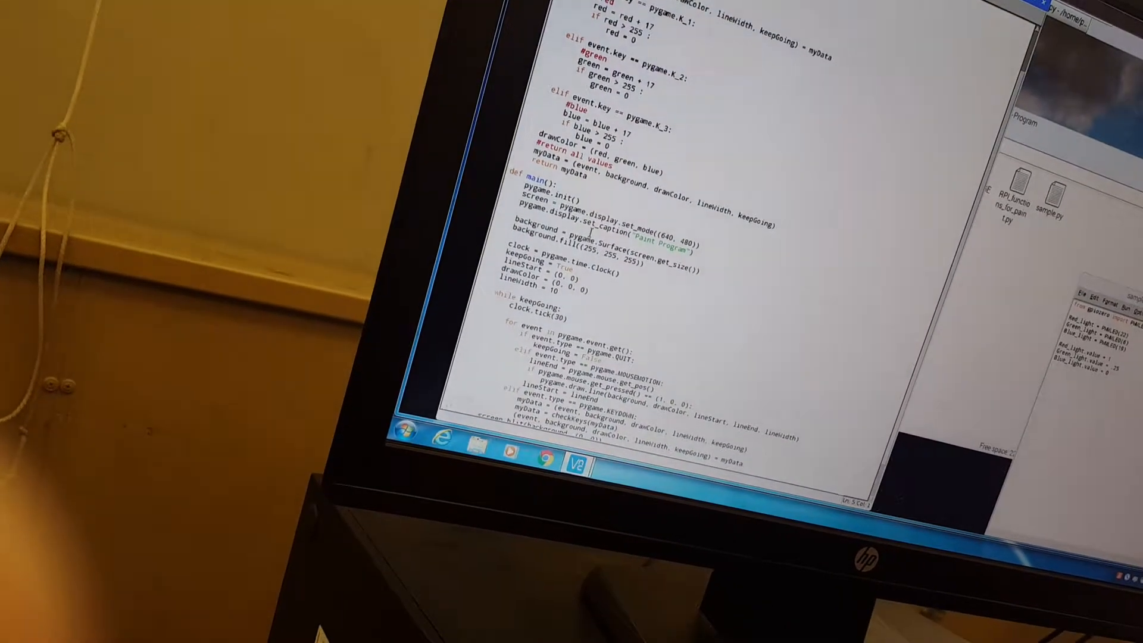